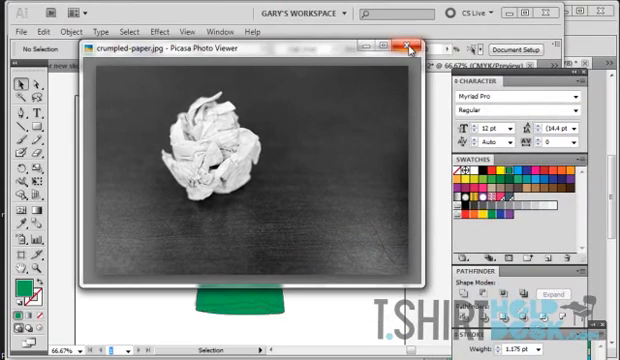
Close the Picasa preview of crumpled-paper.jpg after viewing it
left_click(406, 44)
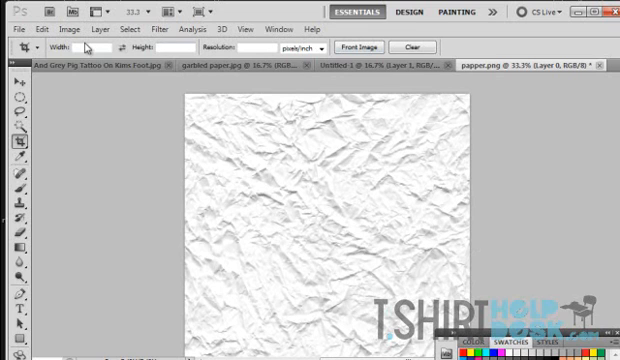
Push the Levels input sliders so the texture becomes black crease specks on white
left_click(72, 28)
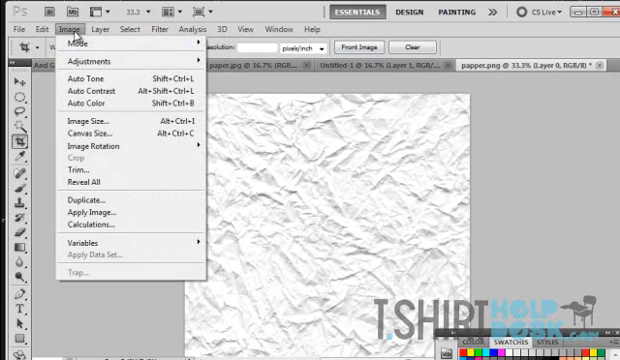
mouse_move(88, 64)
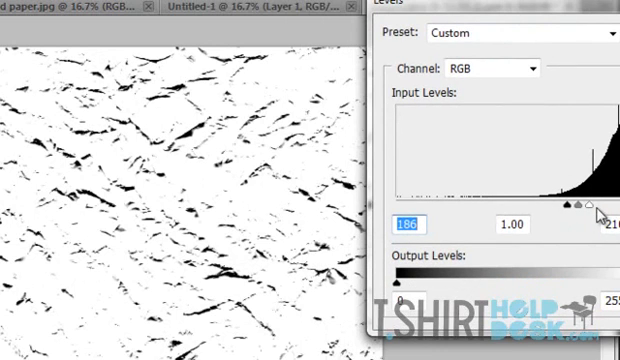
left_click_drag(564, 204, 574, 204)
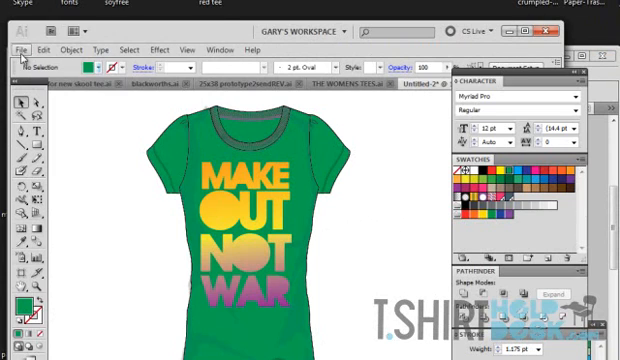
Place the black-and-white distress pattern image beside the green t-shirt artwork
left_click(16, 48)
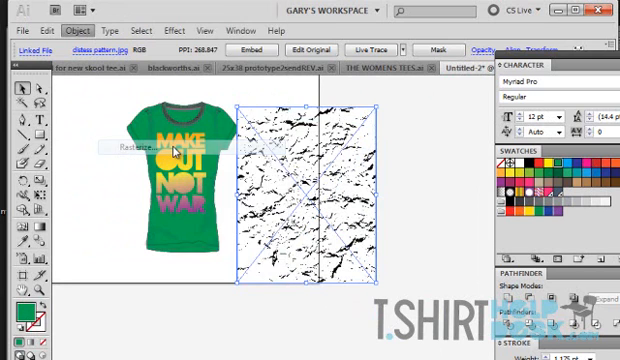
Rasterize the placed pattern as a Bitmap colour model with a transparent background
left_click(162, 150)
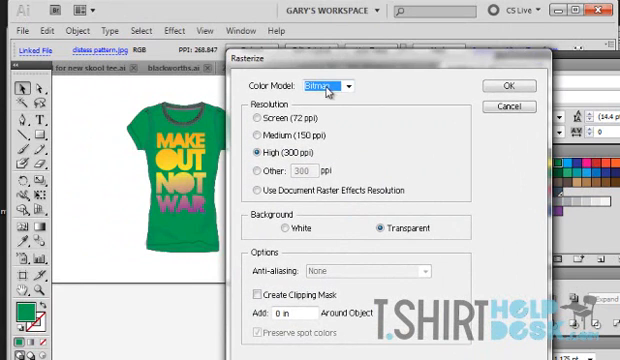
left_click(348, 84)
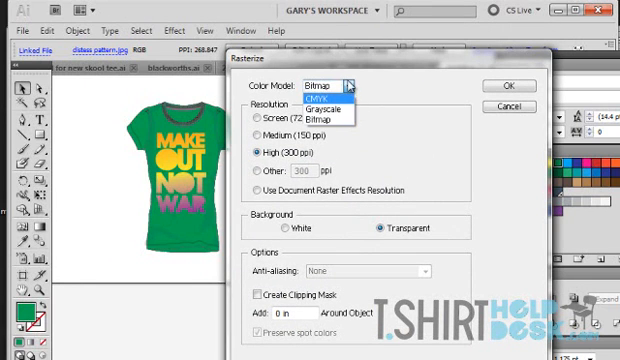
left_click(330, 88)
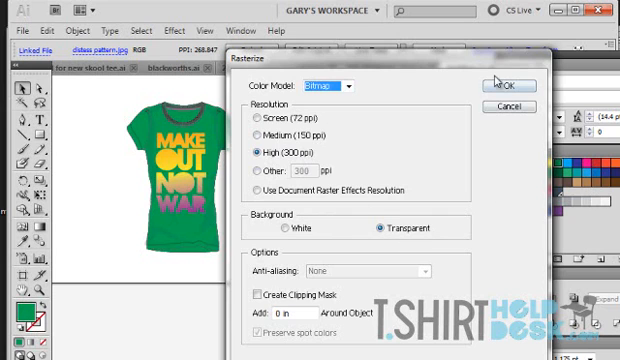
left_click(492, 84)
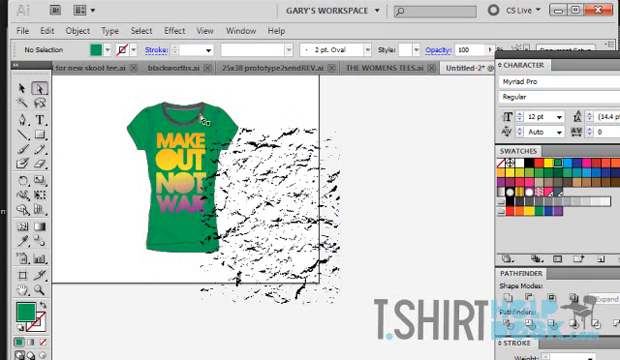
Apply a green swatch to the bitmap crease pattern so it matches the shirt colour
left_click(296, 156)
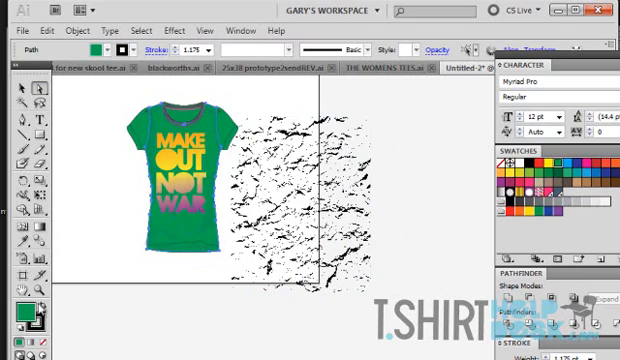
mouse_move(84, 304)
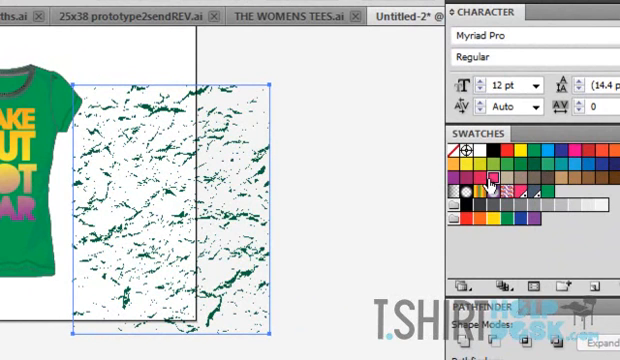
left_click(600, 168)
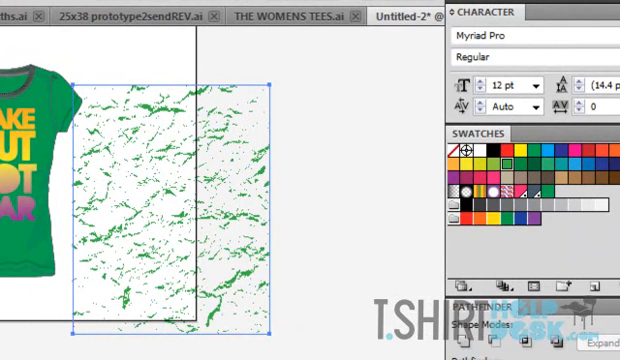
mouse_move(210, 148)
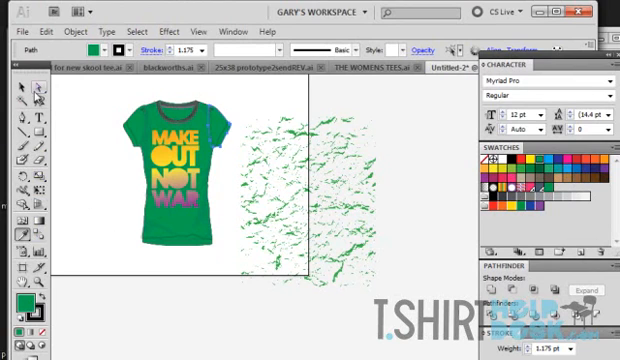
left_click(316, 184)
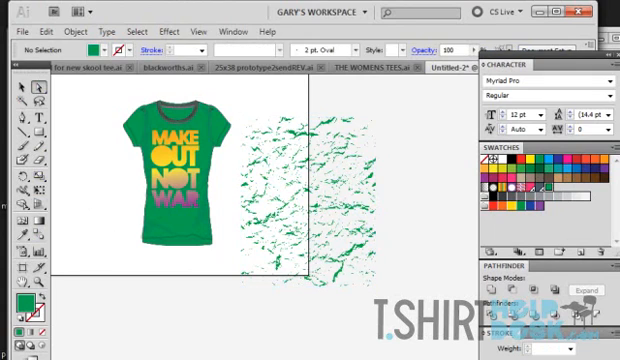
mouse_move(262, 120)
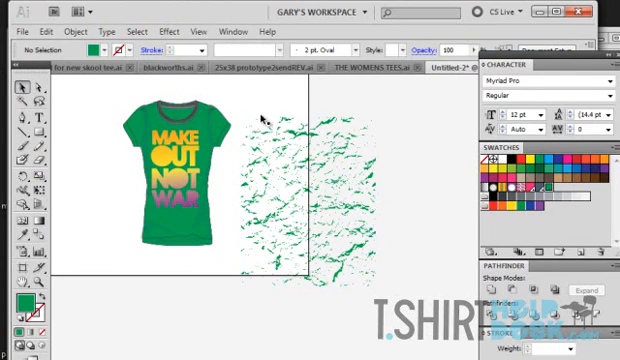